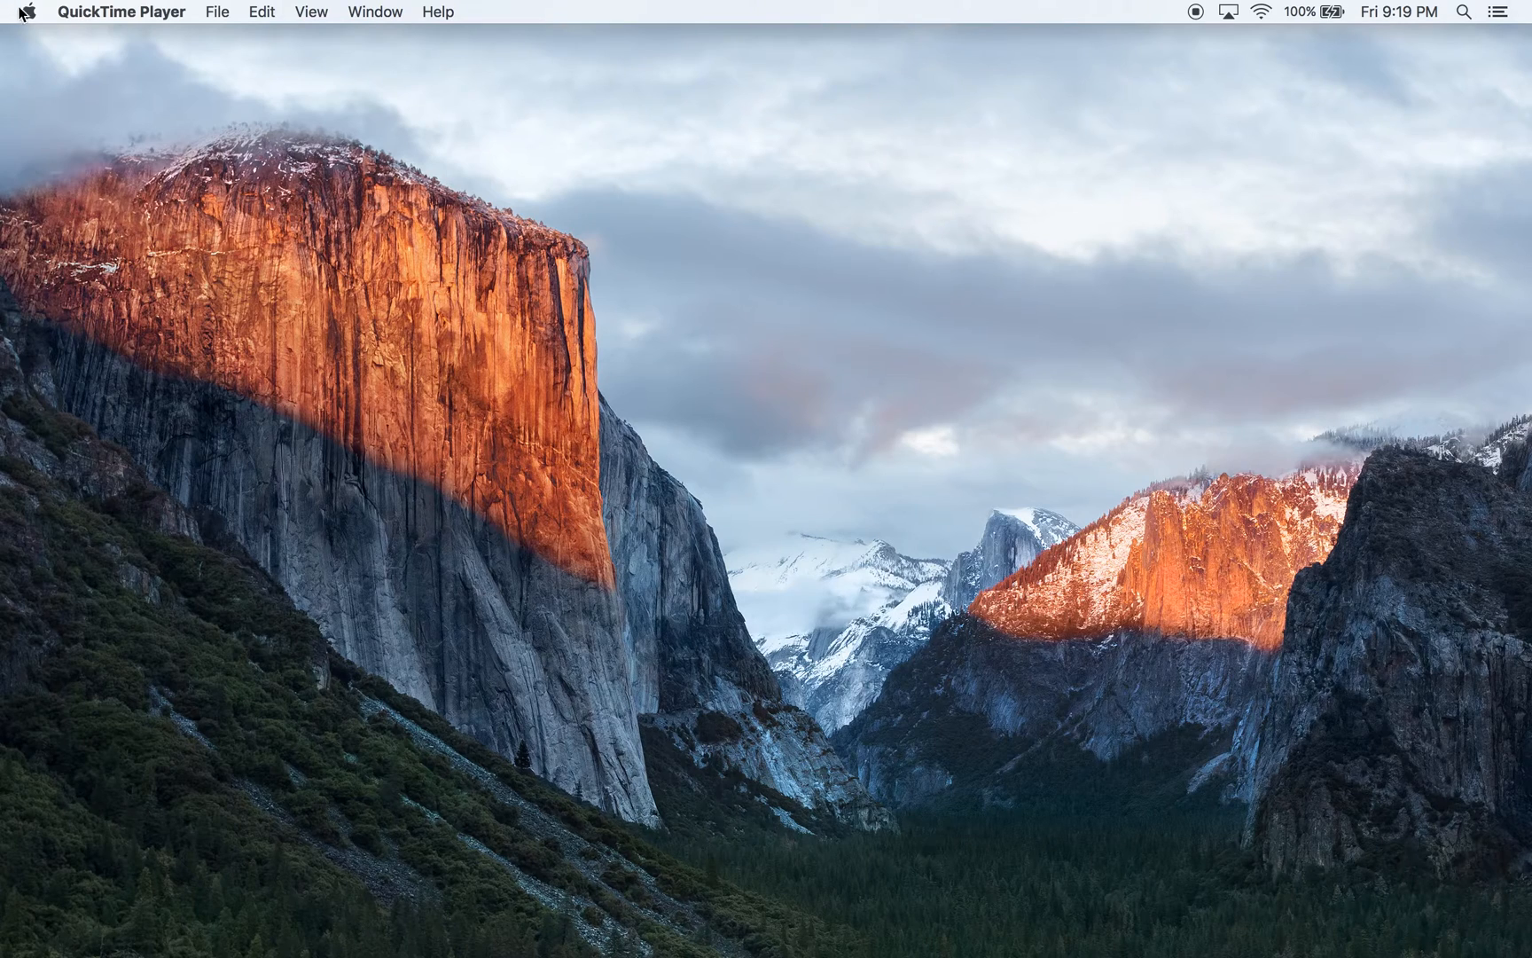
Launch System Preferences from the Apple menu.
{"action": "left_click", "coordinate": [32, 12]}
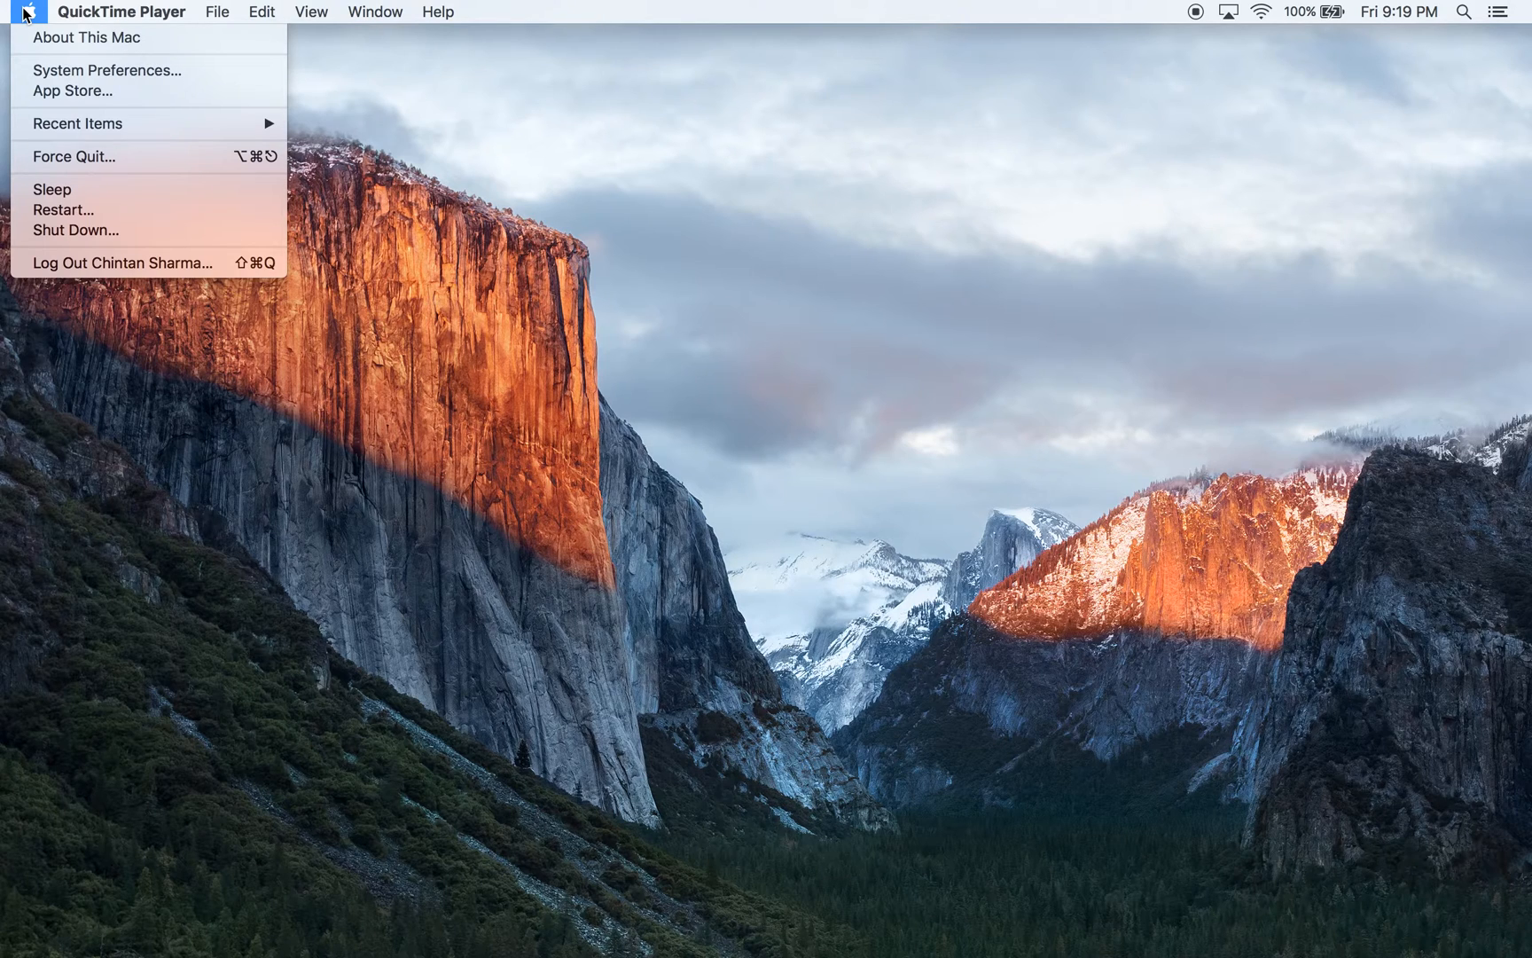
{"action": "left_click", "coordinate": [28, 10]}
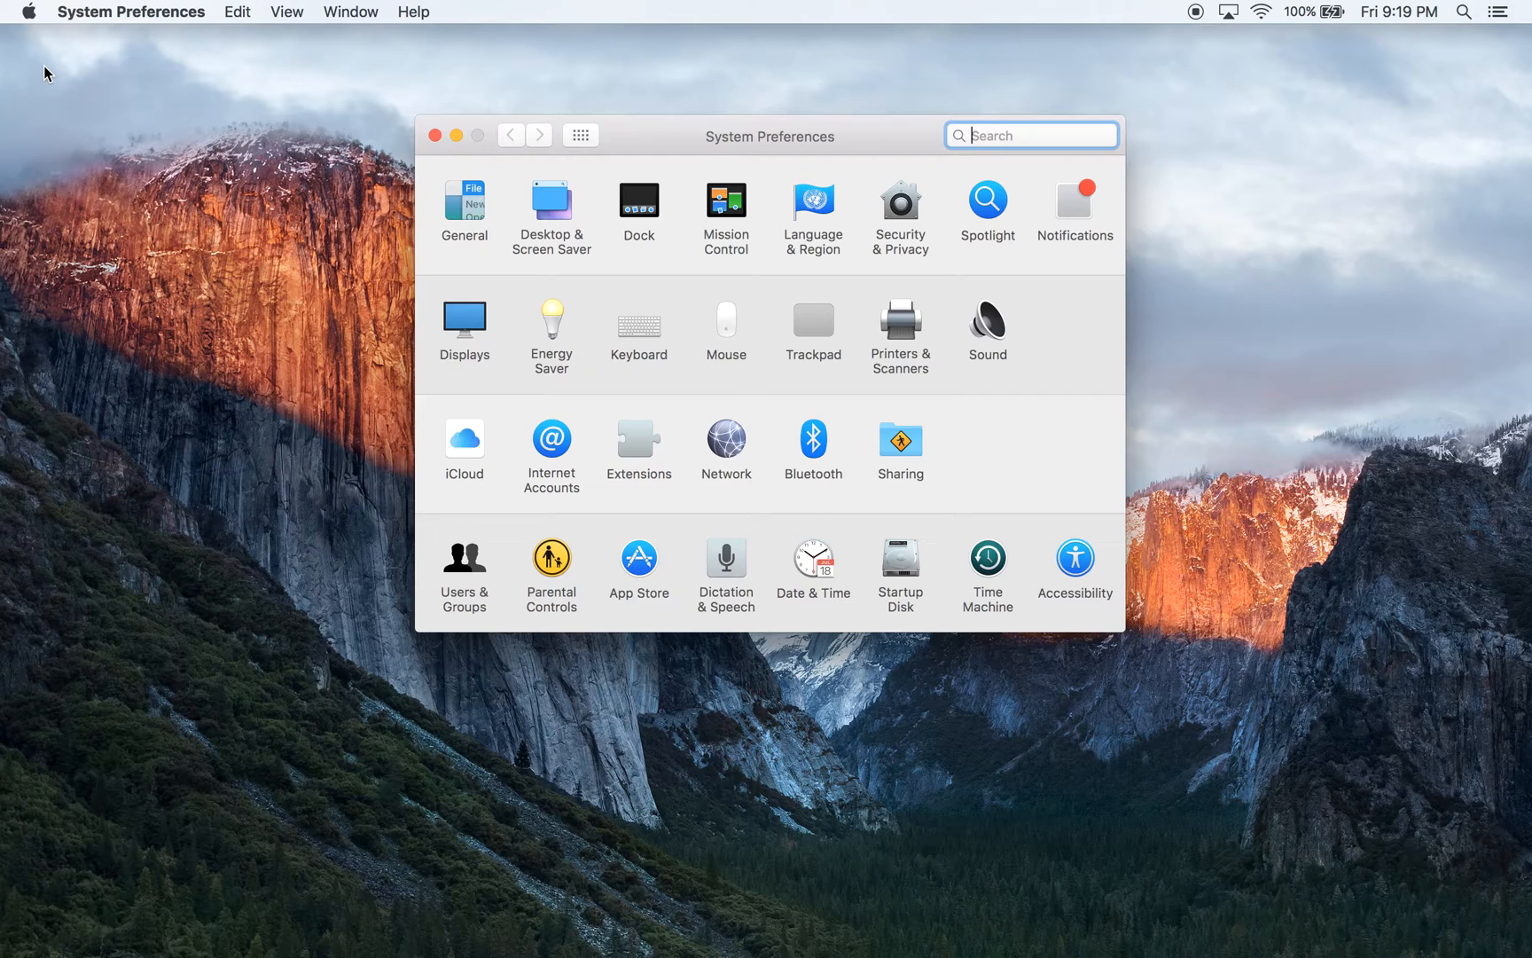
{"action": "mouse_move", "coordinate": [750, 16]}
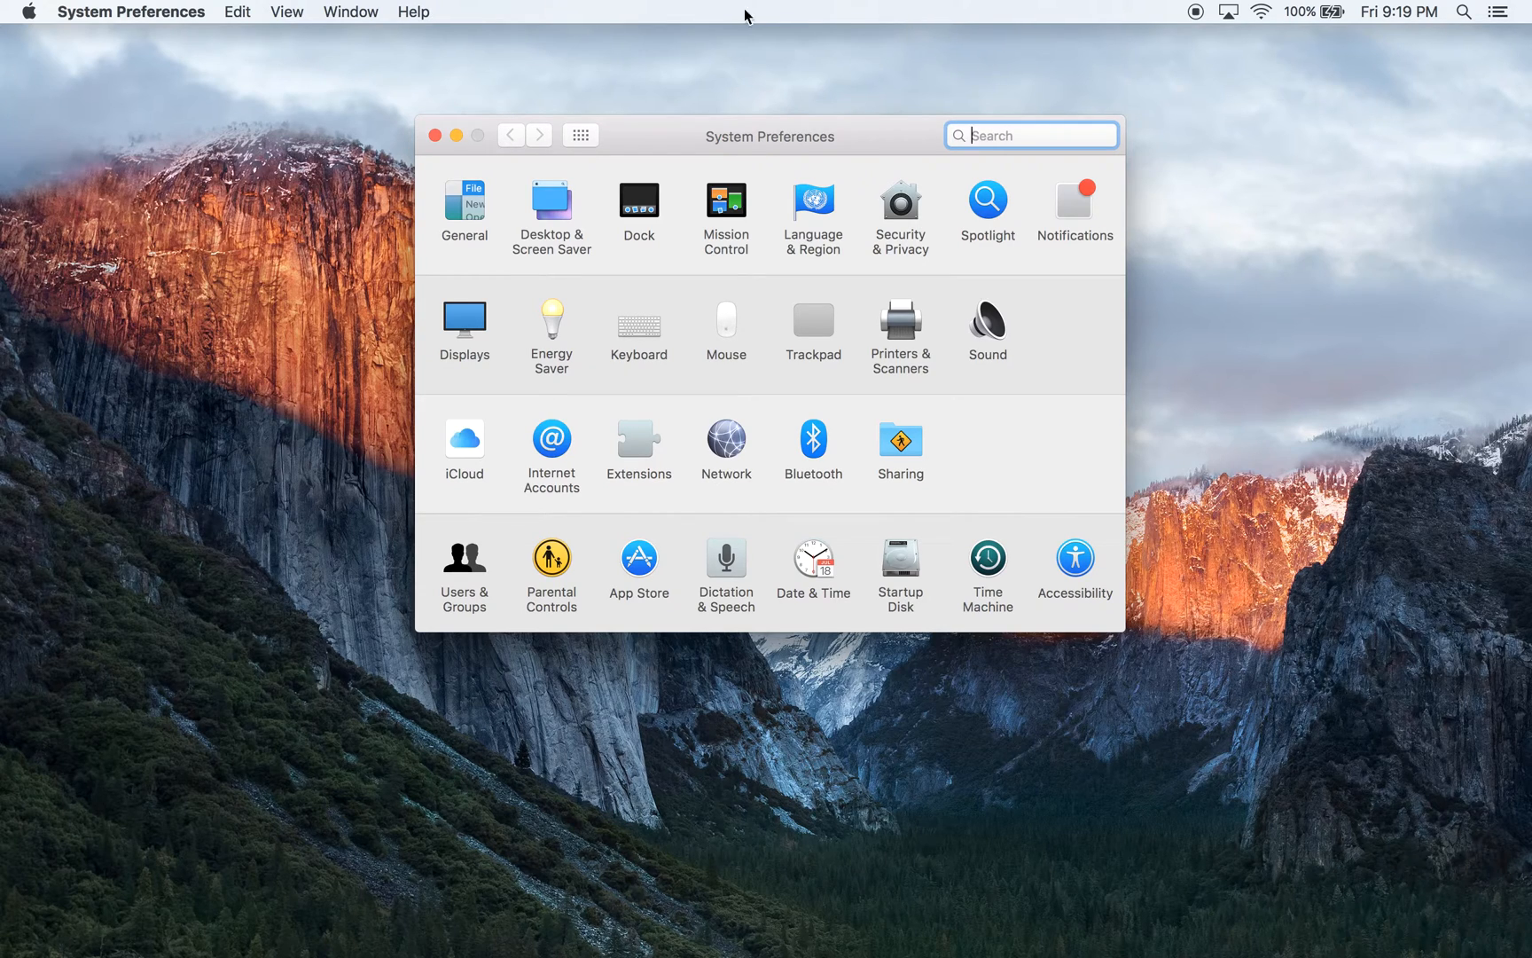
{"action": "mouse_move", "coordinate": [898, 204]}
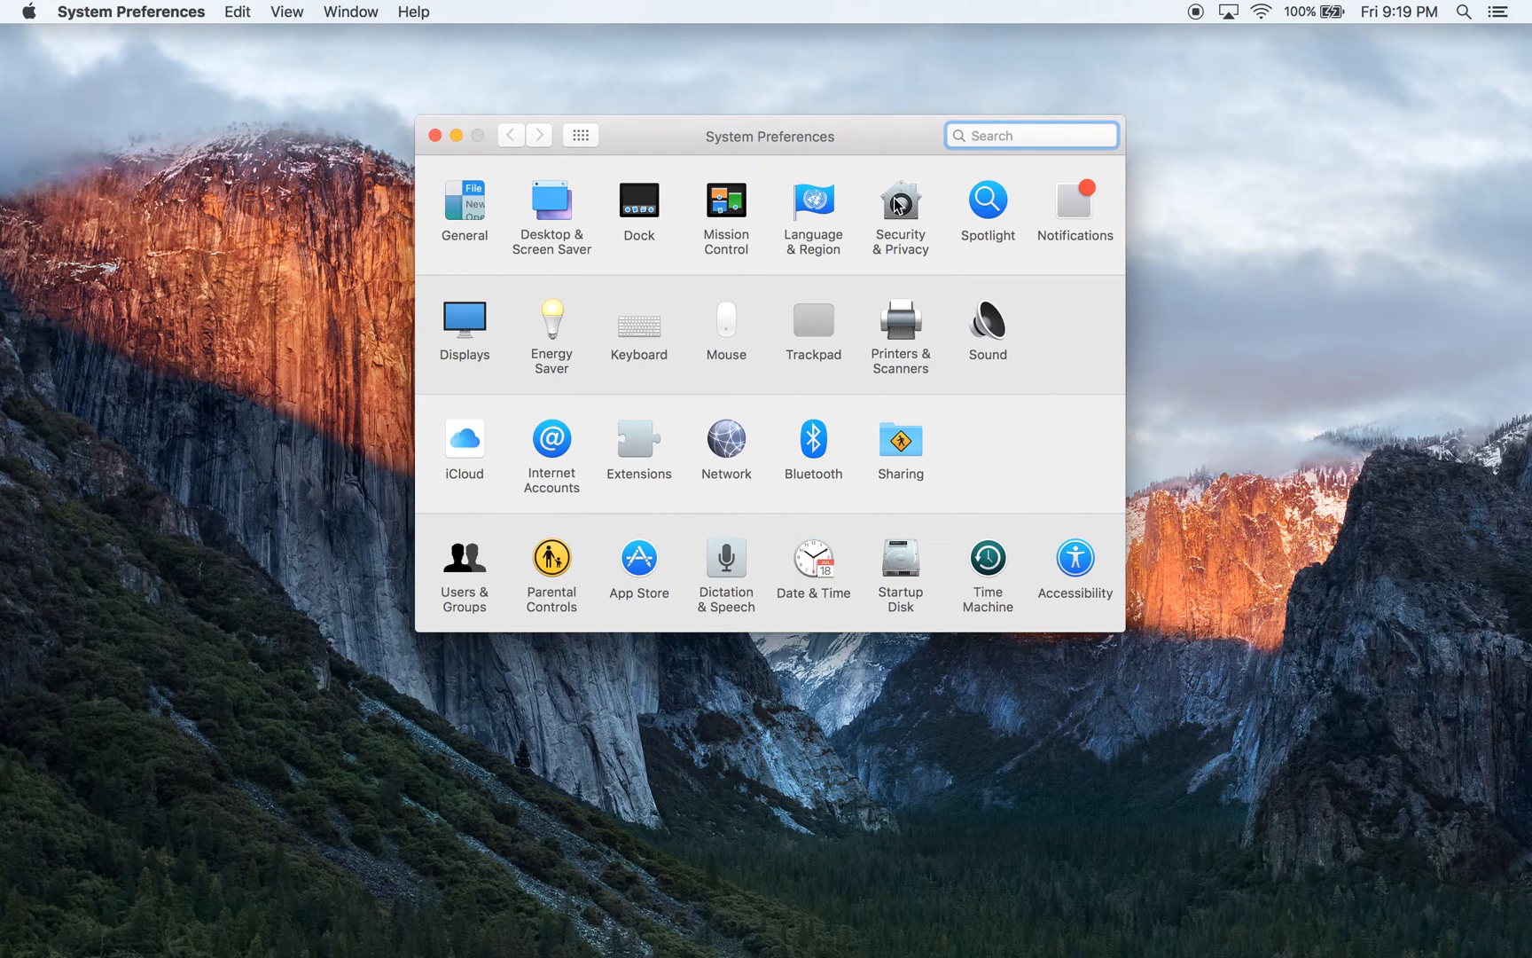
Go into the Security & Privacy preference pane.
{"action": "left_click", "coordinate": [901, 196]}
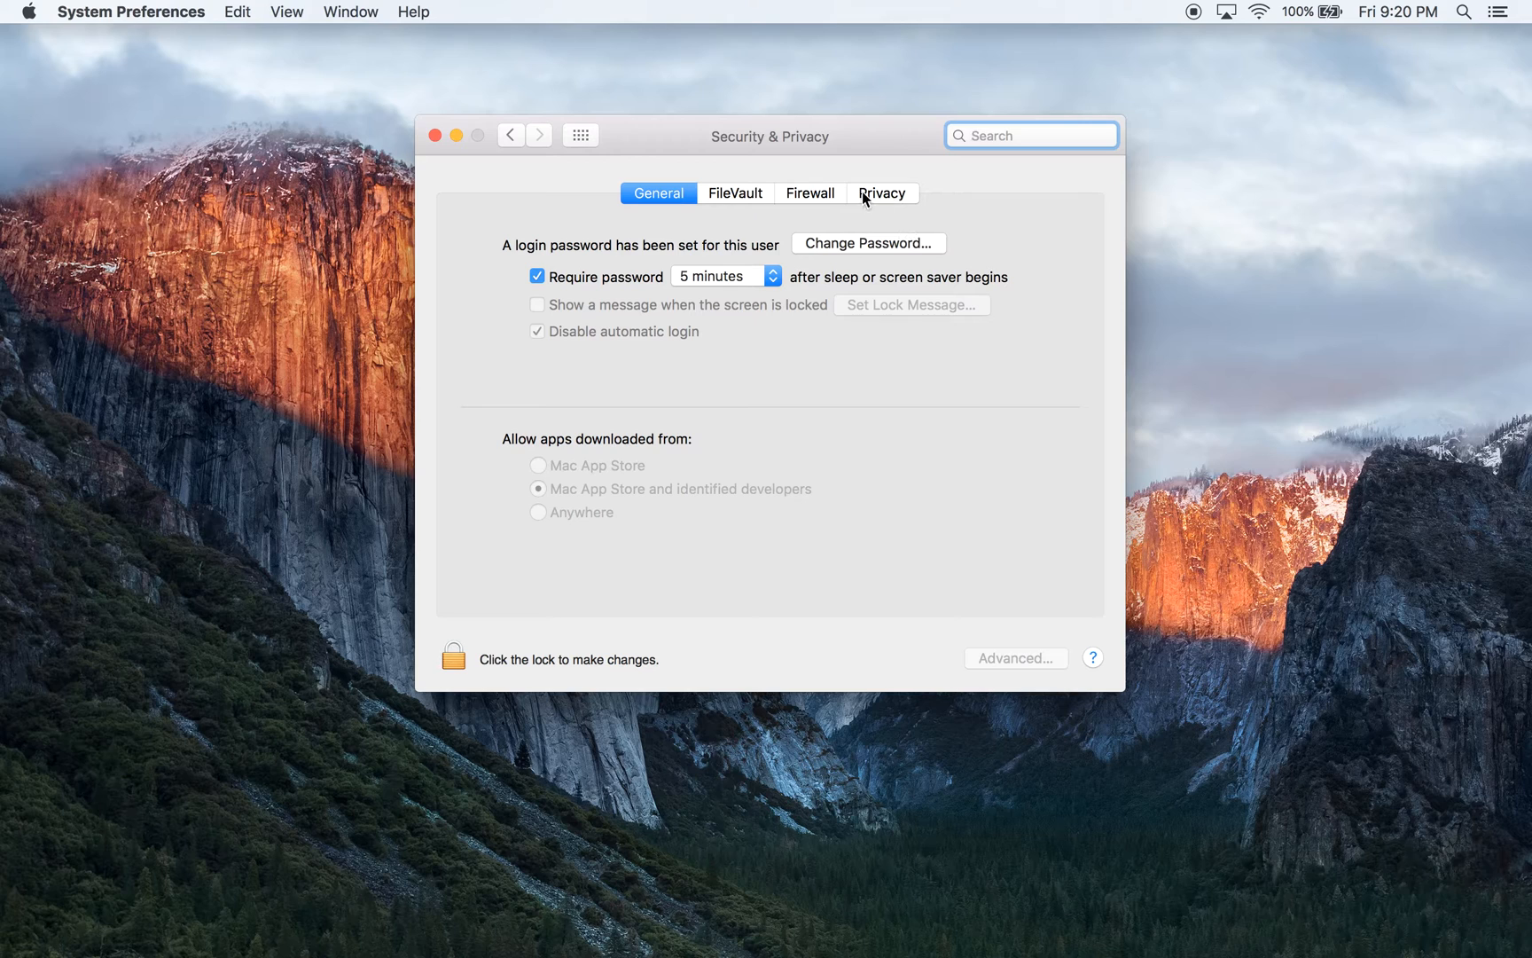
Show the FileVault settings and begin unlocking them via the lock icon.
{"action": "left_click", "coordinate": [736, 191]}
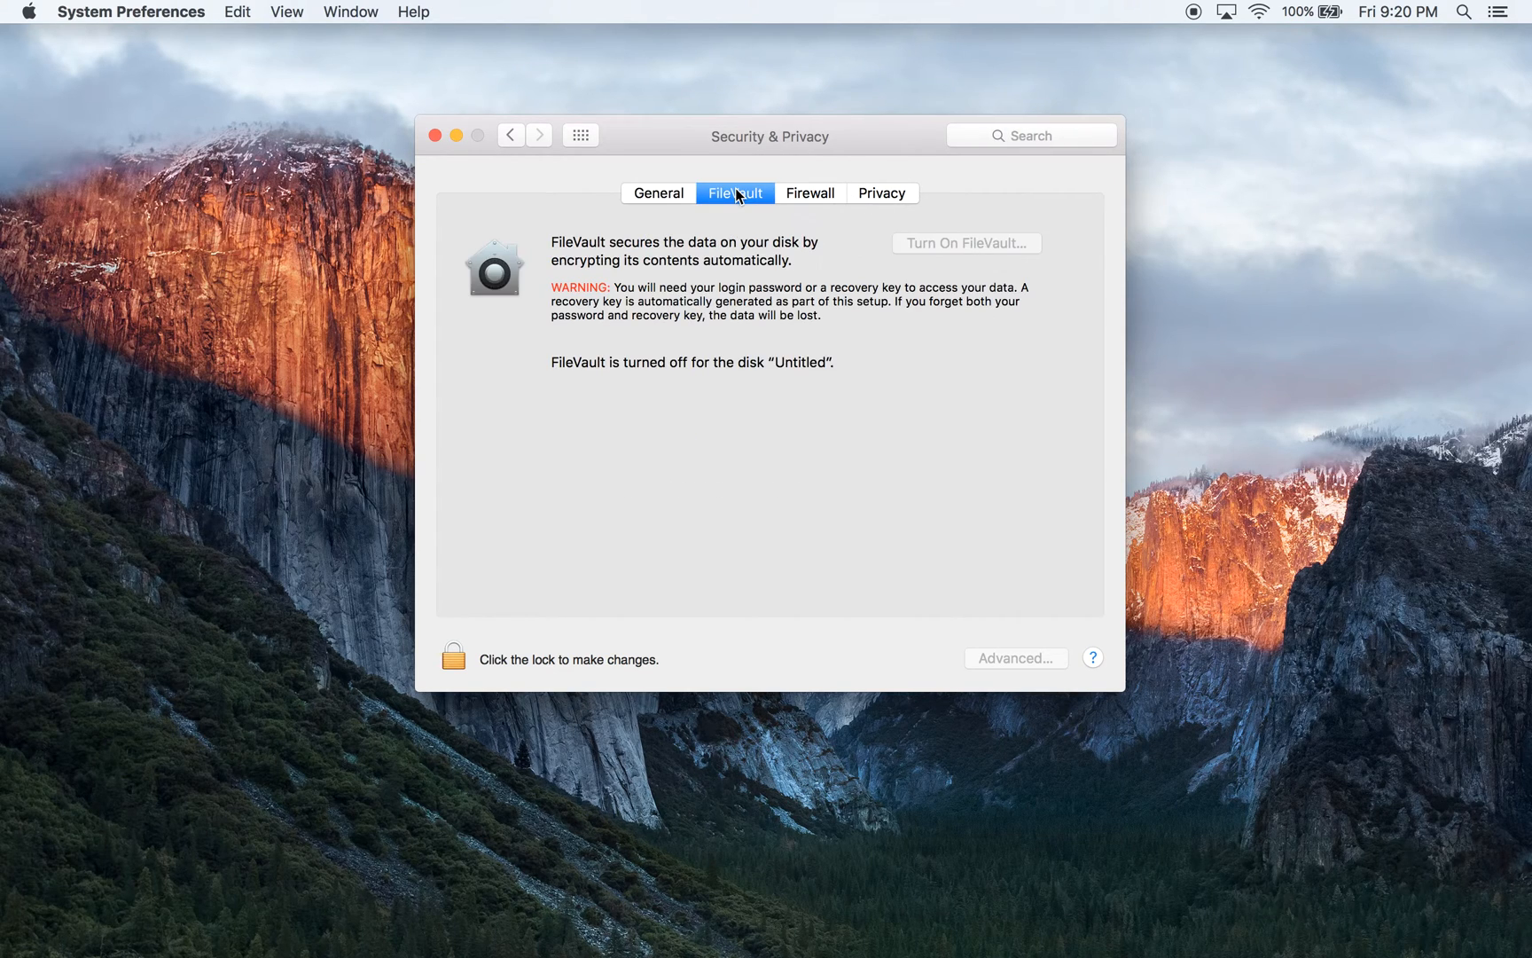
{"action": "mouse_move", "coordinate": [618, 504]}
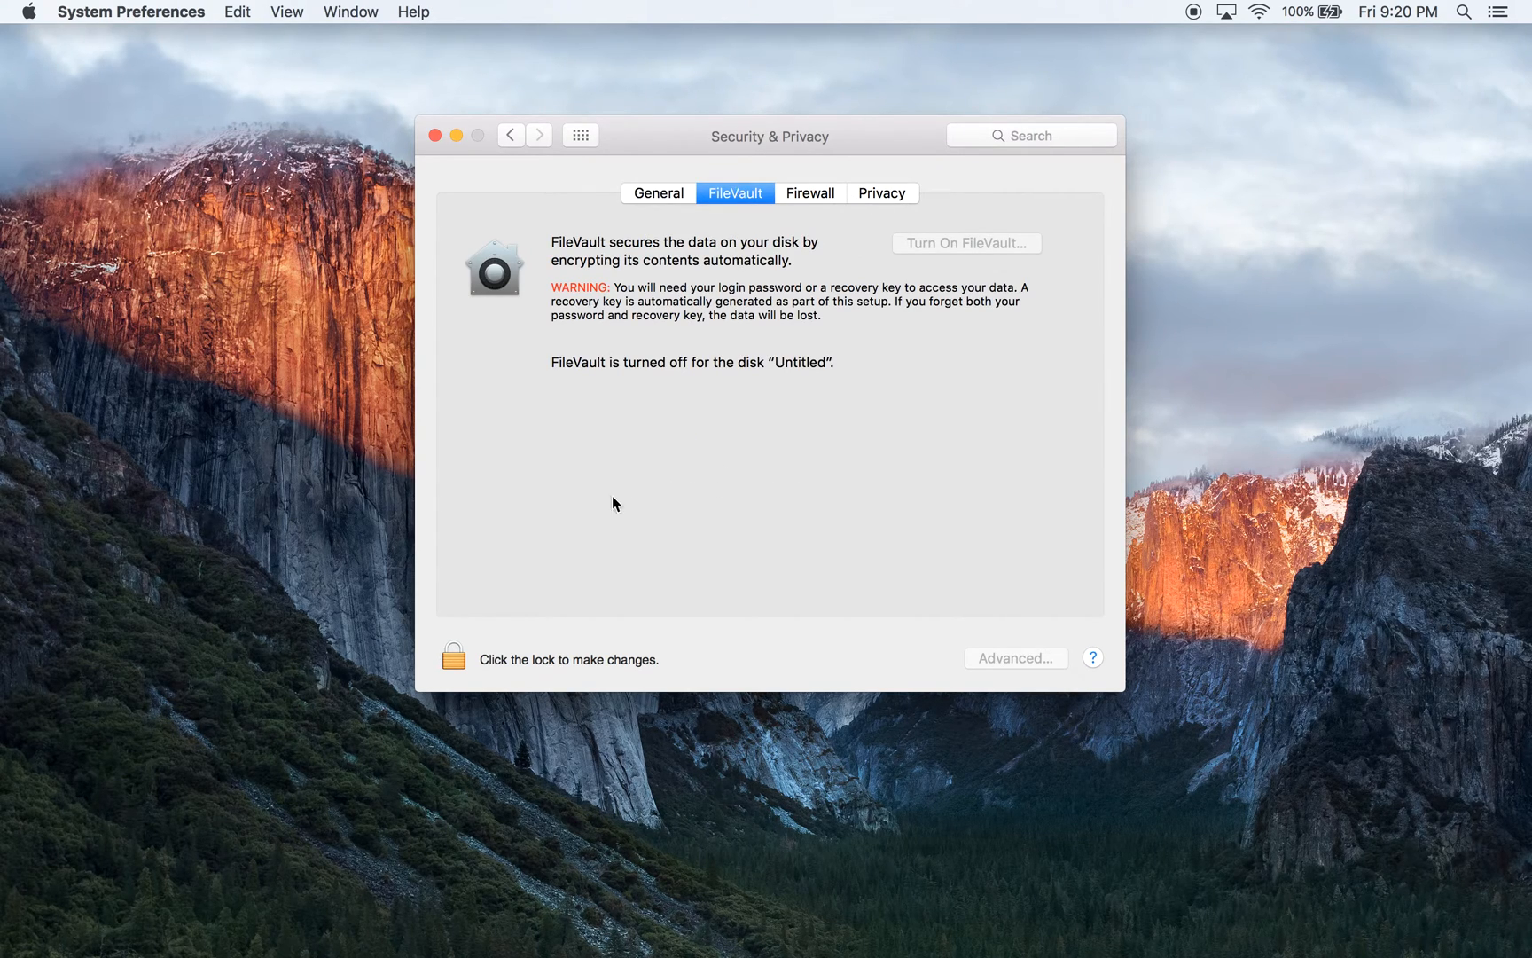
{"action": "mouse_move", "coordinate": [484, 589]}
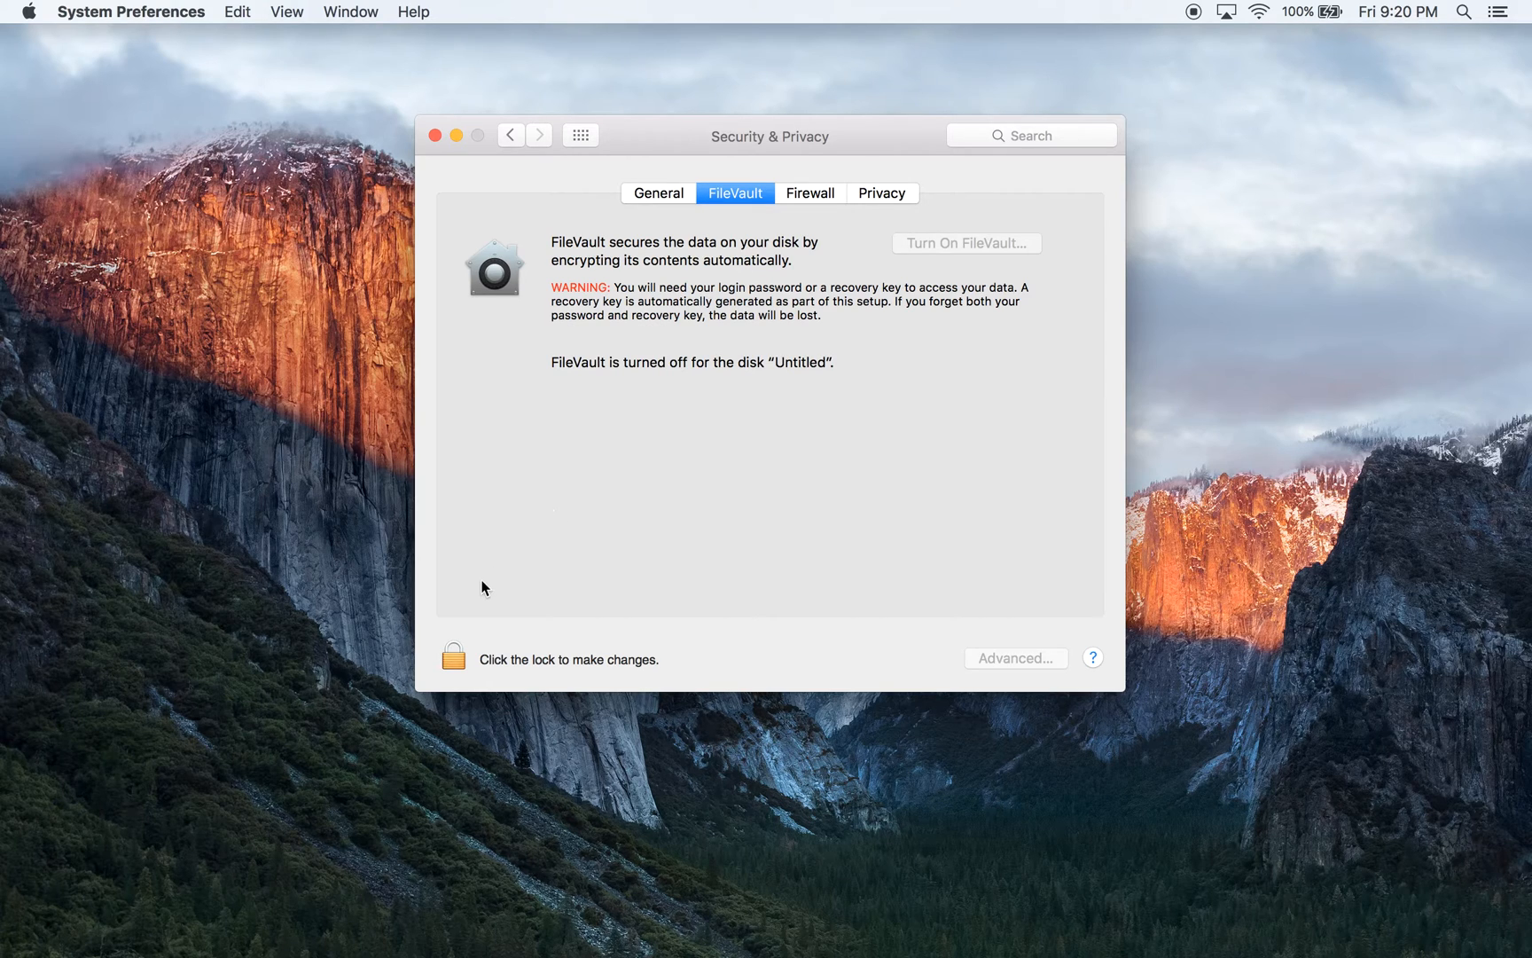
{"action": "left_click", "coordinate": [452, 658]}
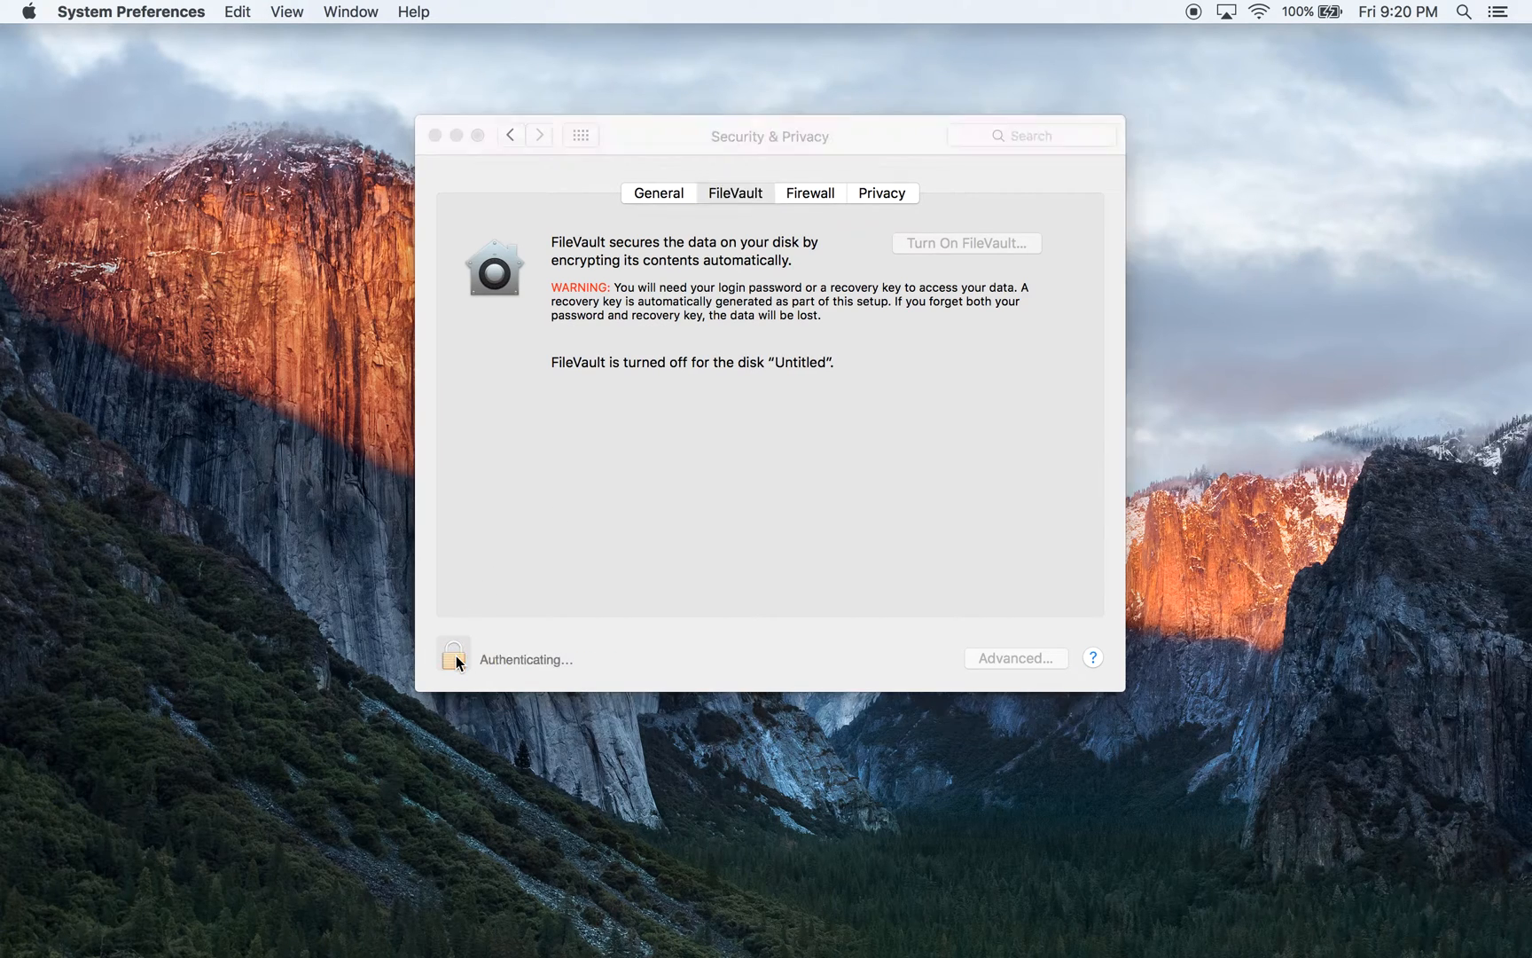
Enter the account password and unlock the Security & Privacy settings for editing.
{"action": "left_click", "coordinate": [452, 660]}
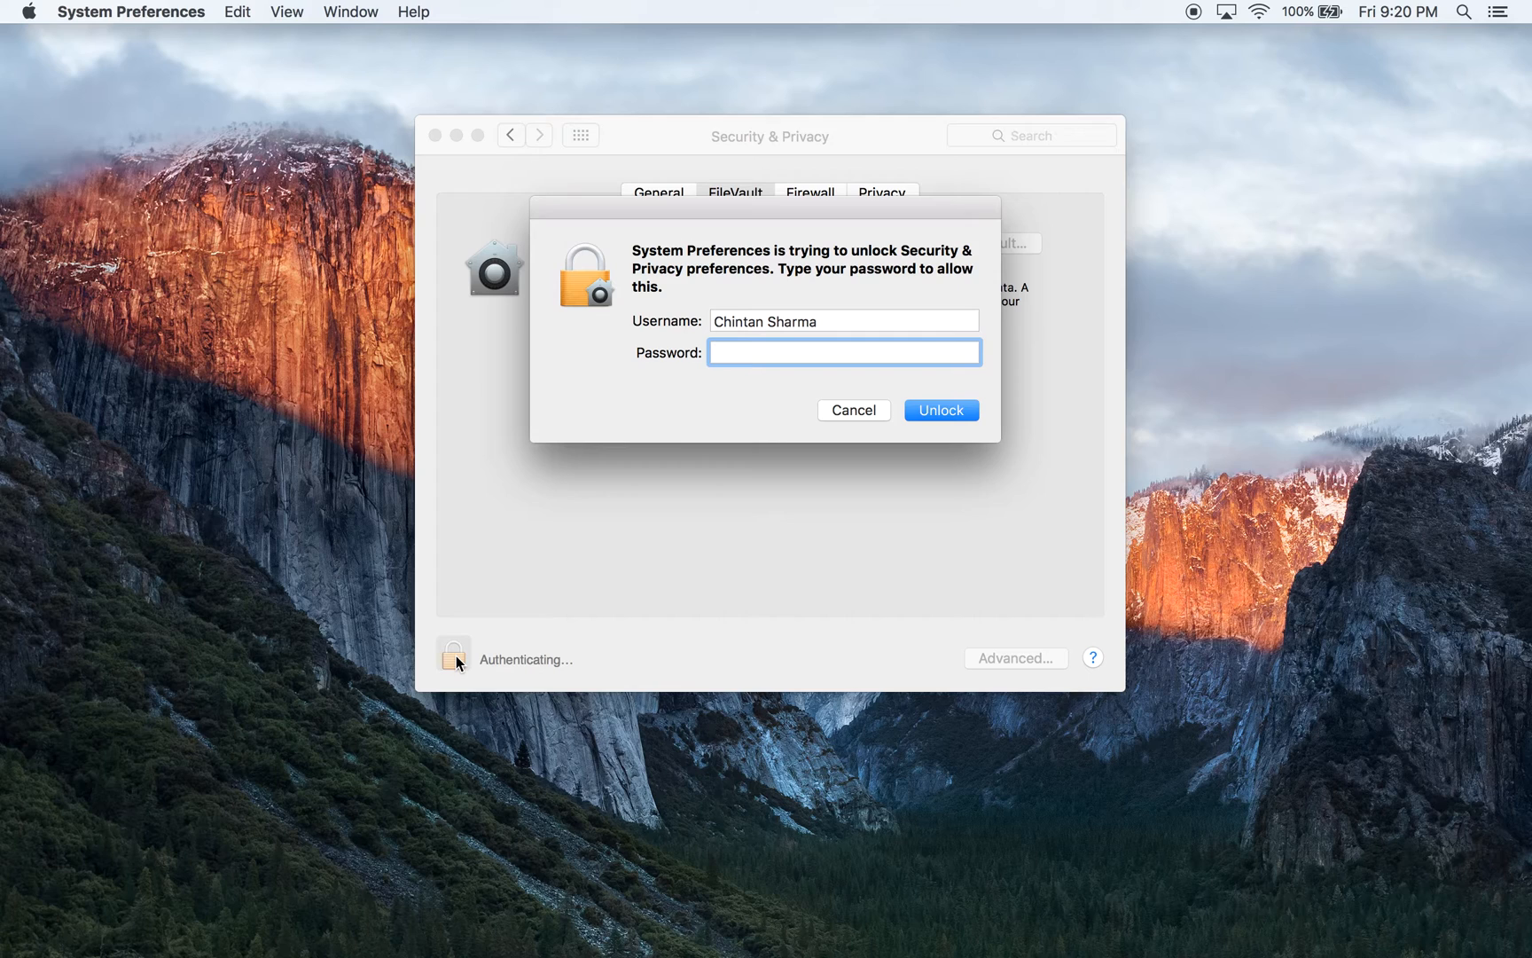
{"action": "type", "text": "•"}
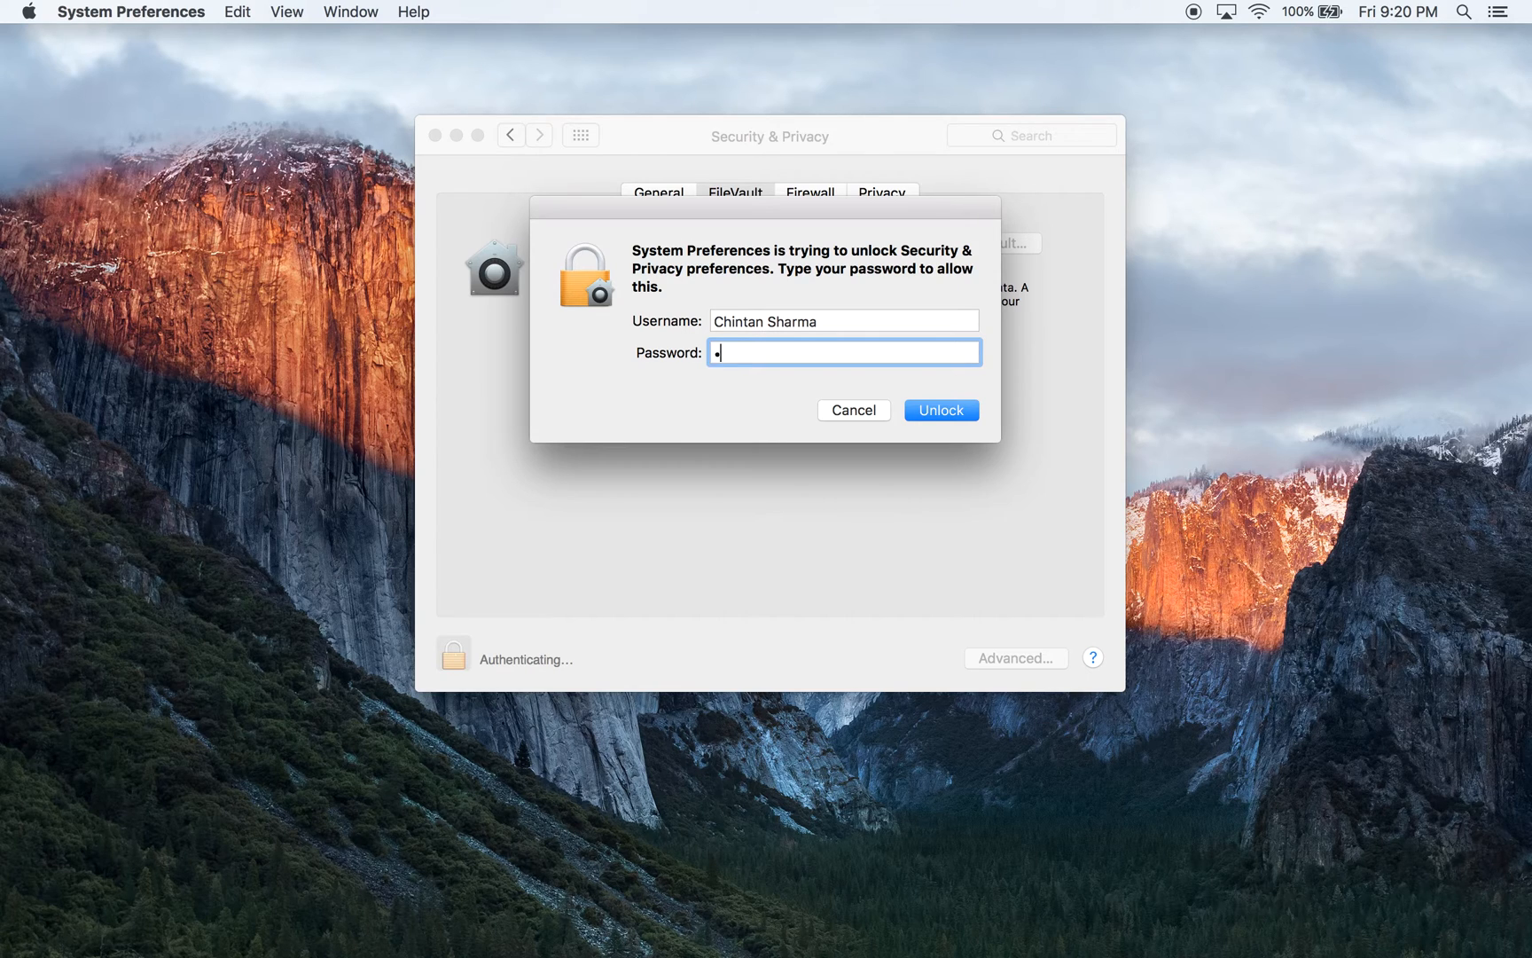
{"action": "type", "text": "password"}
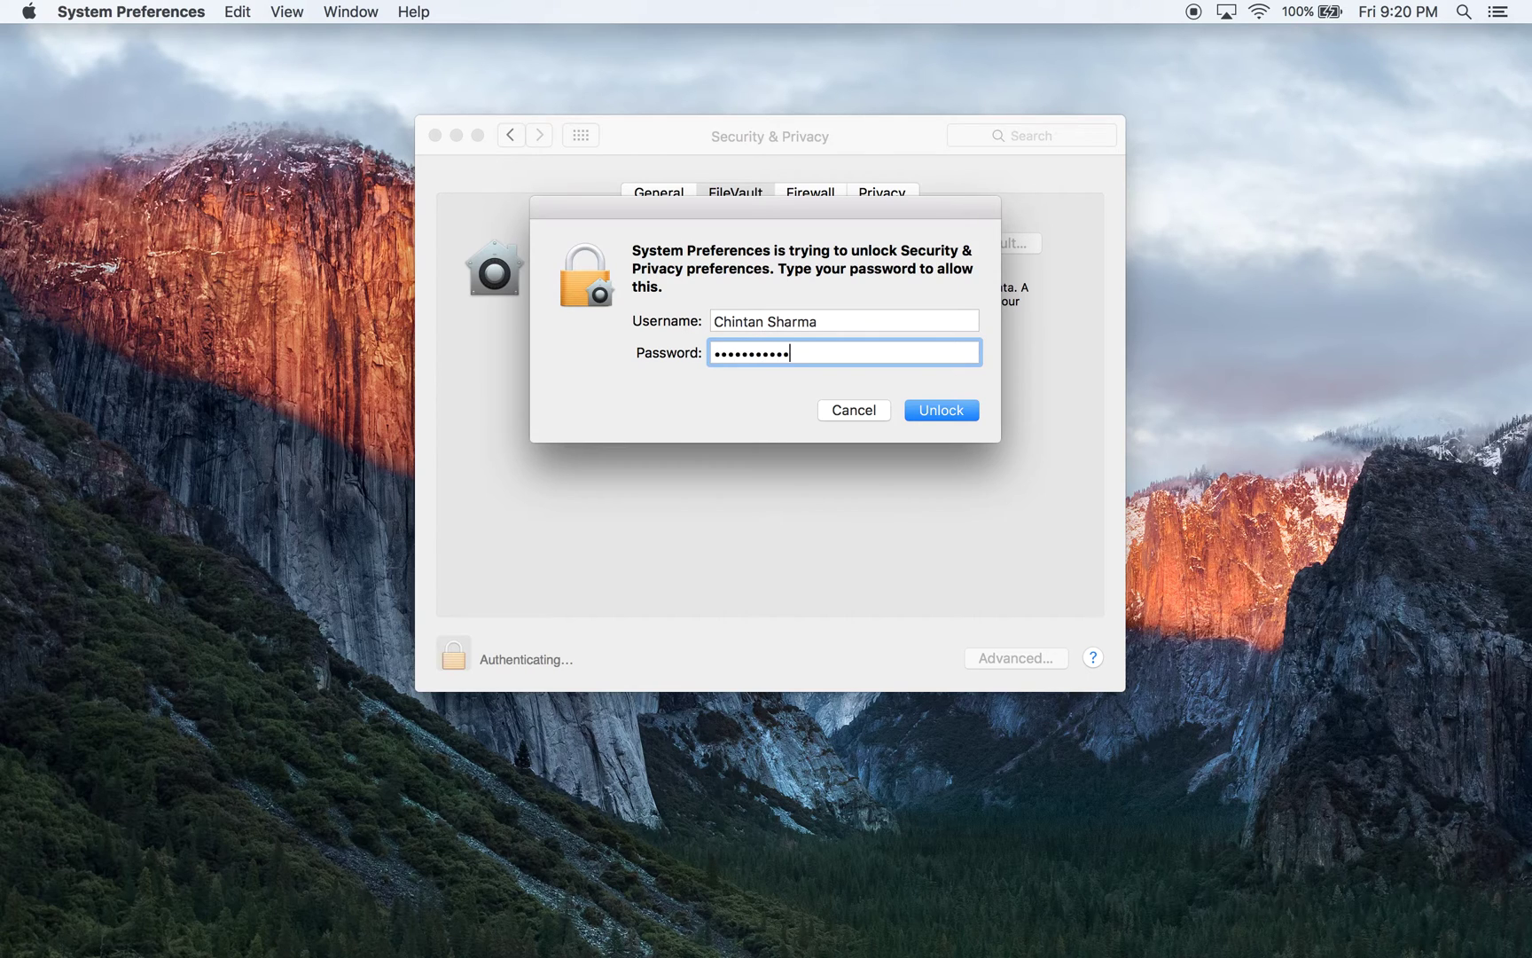
{"action": "left_click", "coordinate": [940, 410]}
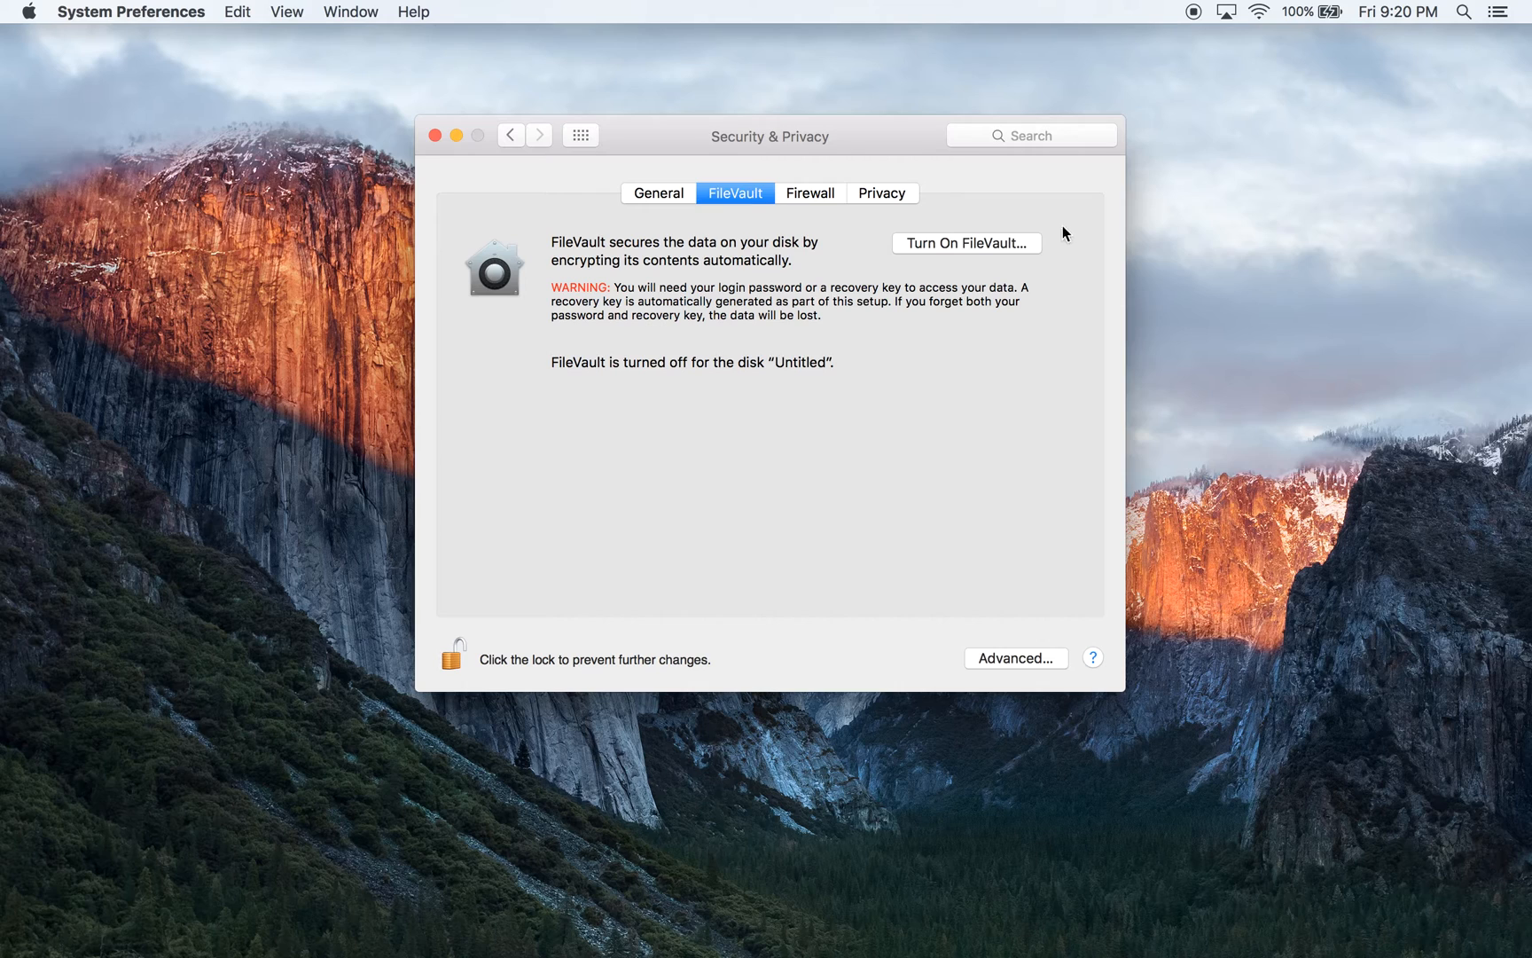
Turn on FileVault, bringing up the Restart Required notice.
{"action": "left_click", "coordinate": [965, 243]}
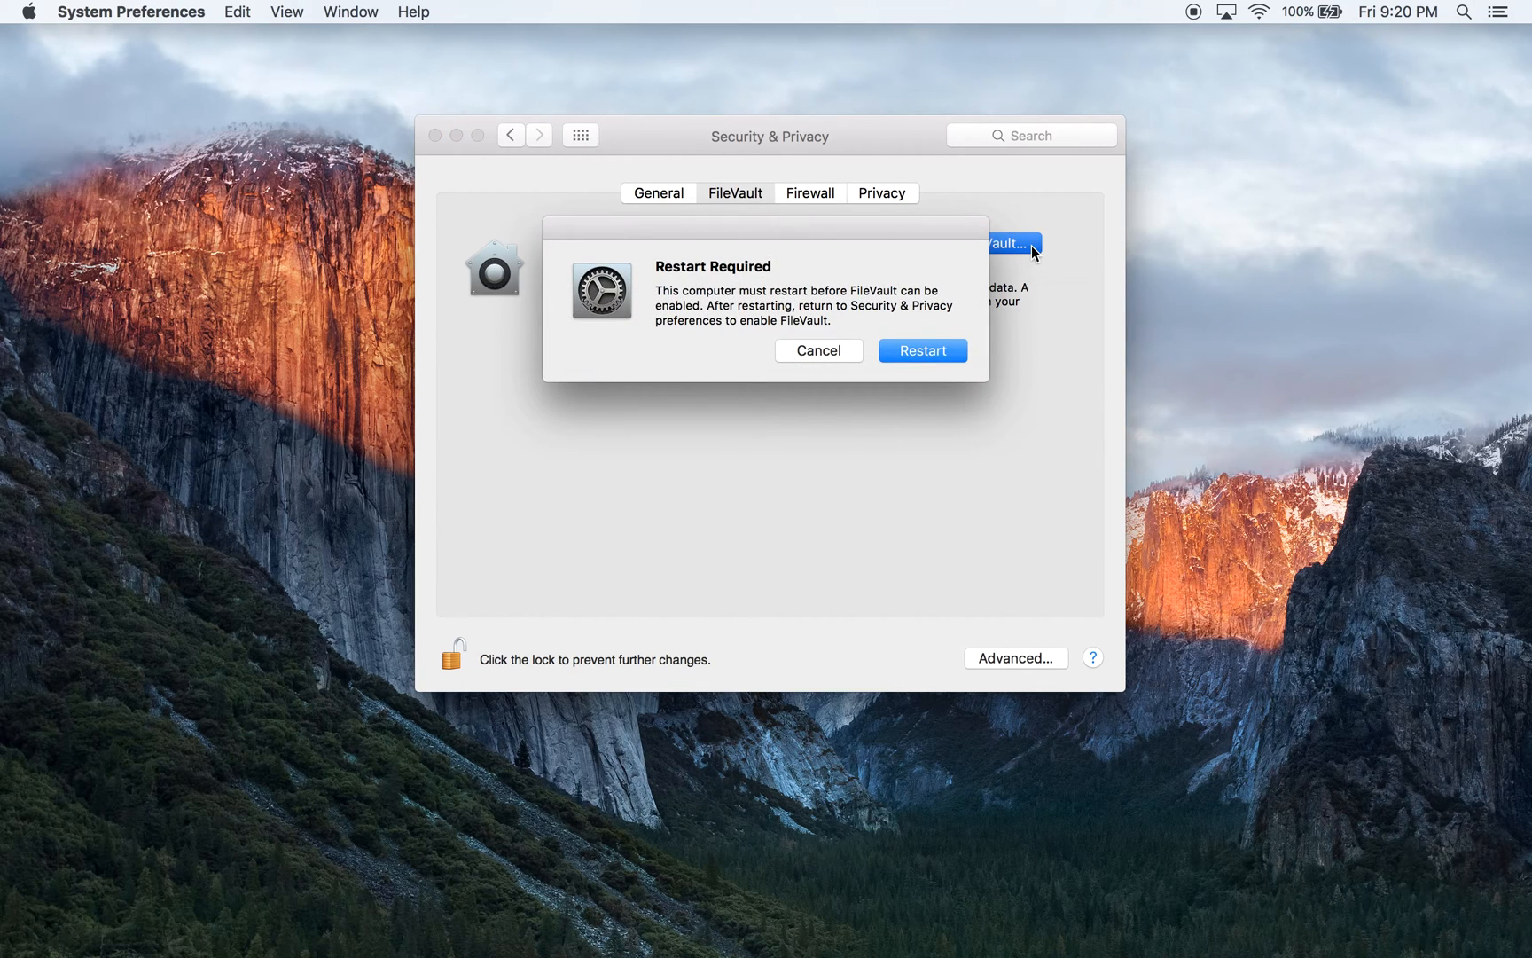